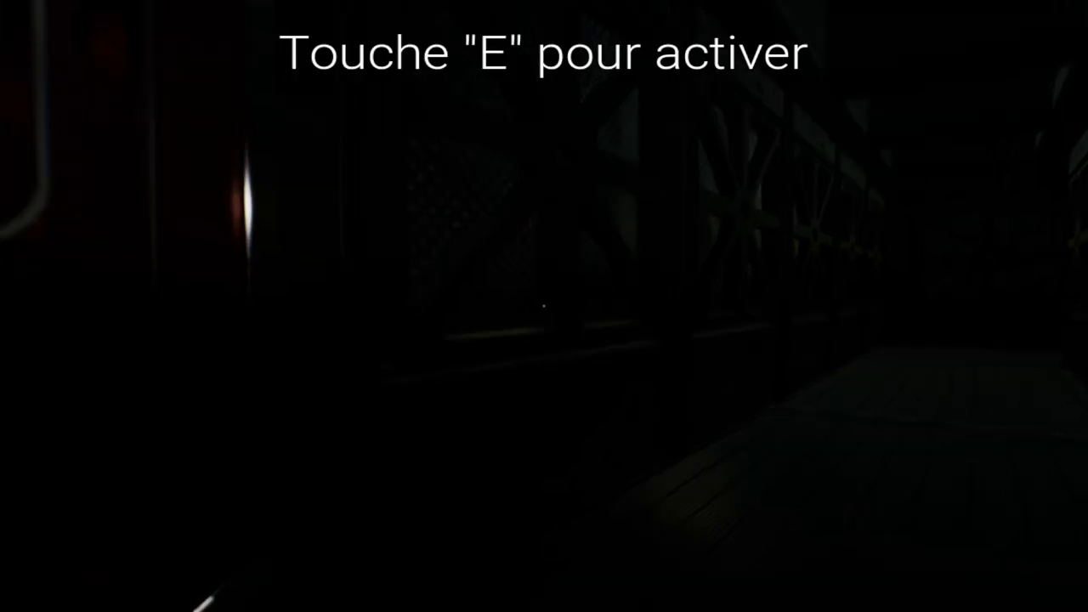
pyautogui.press('e')
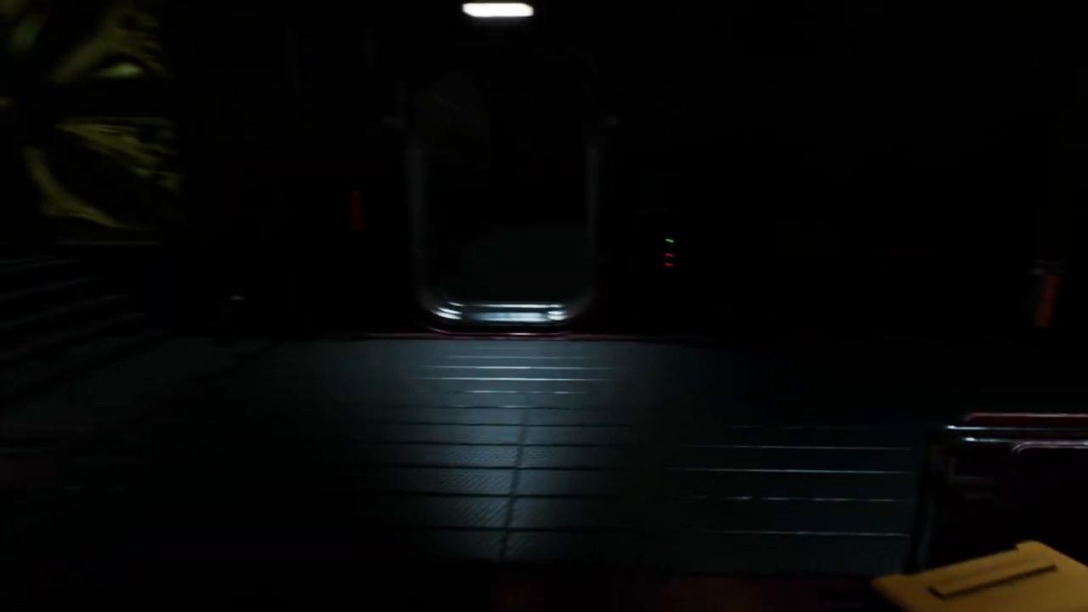
pyautogui.press('e')
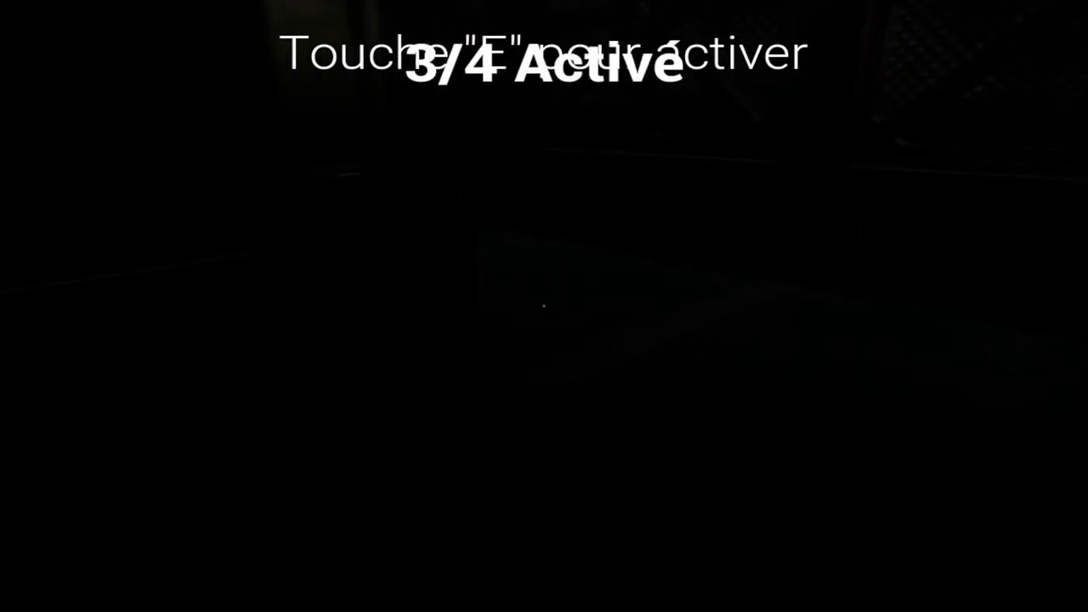